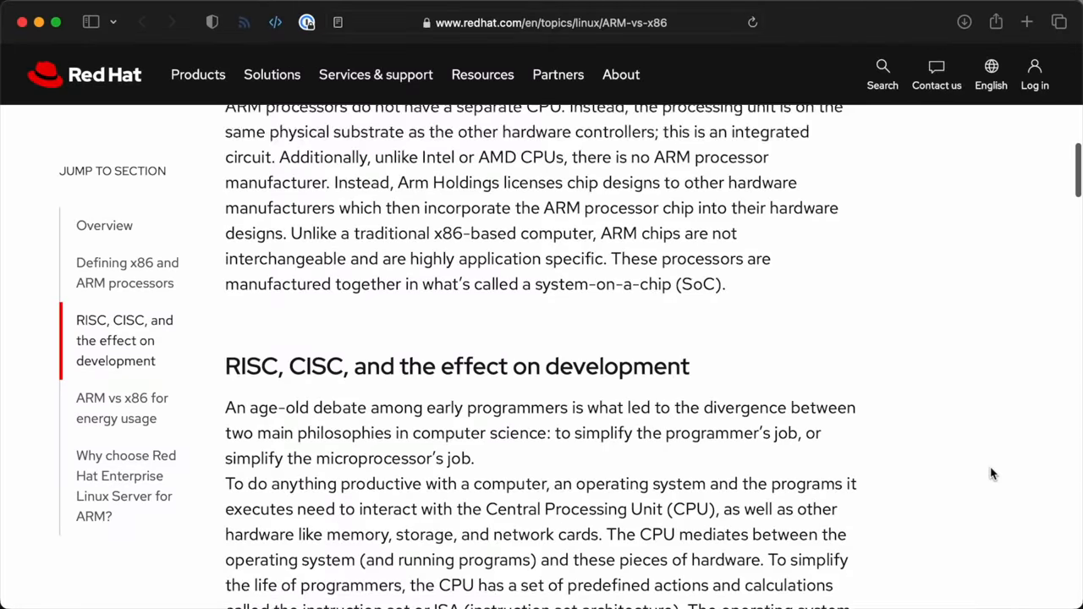
# Step: Scroll the ARM vs x86 article down to the 'RISC, CISC, and the effect on development' section
pyautogui.scroll(-3)
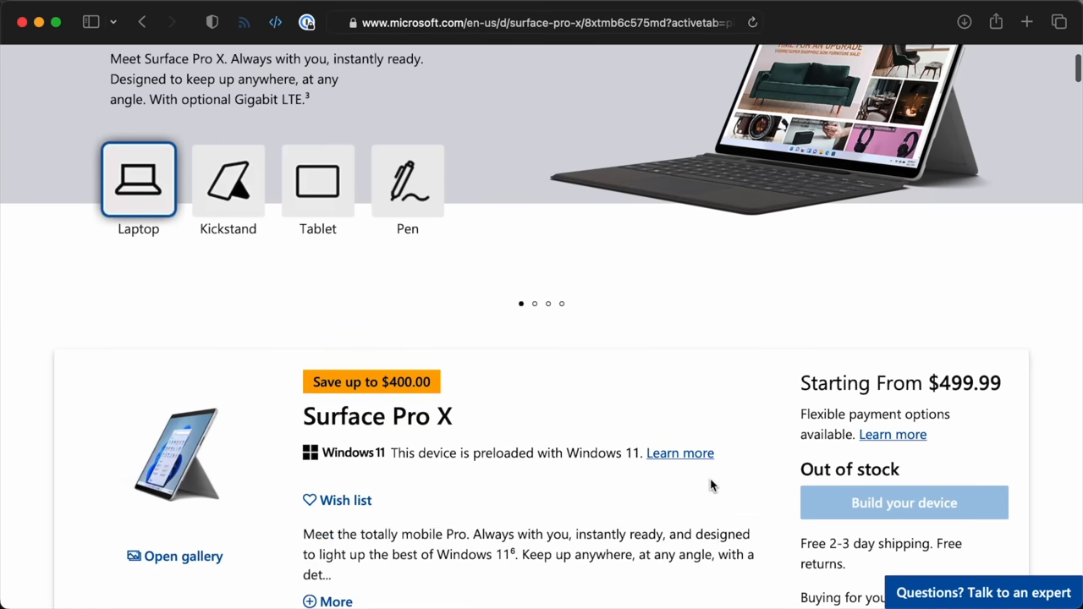
# Step: Show the Surface Pro X Tech specs and reach the Microsoft SQ 1 / SQ 2 Processor row
pyautogui.click(535, 127)
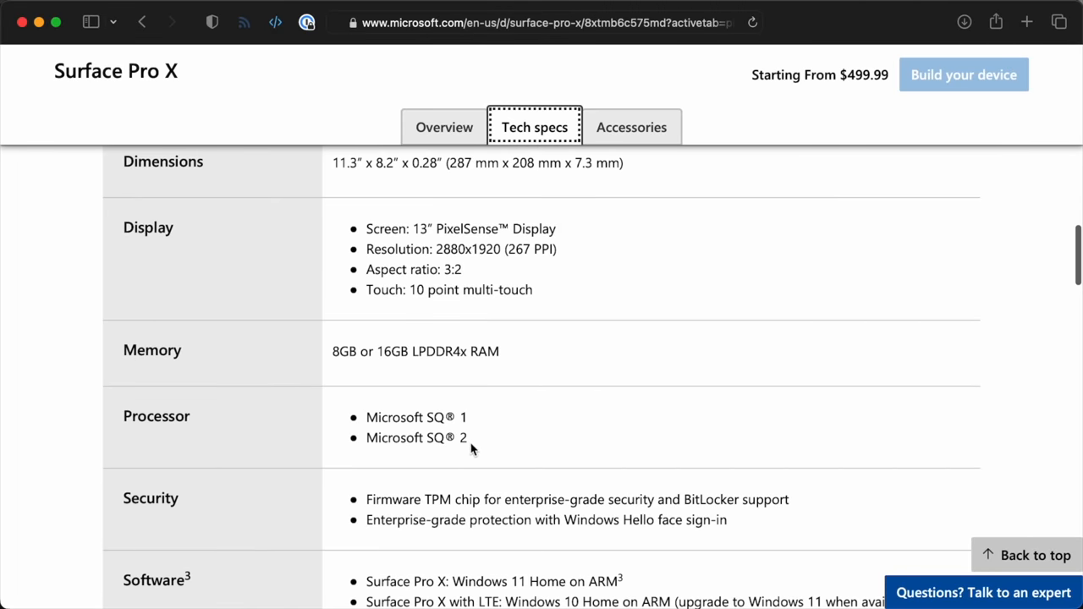
pyautogui.doubleClick(411, 437)
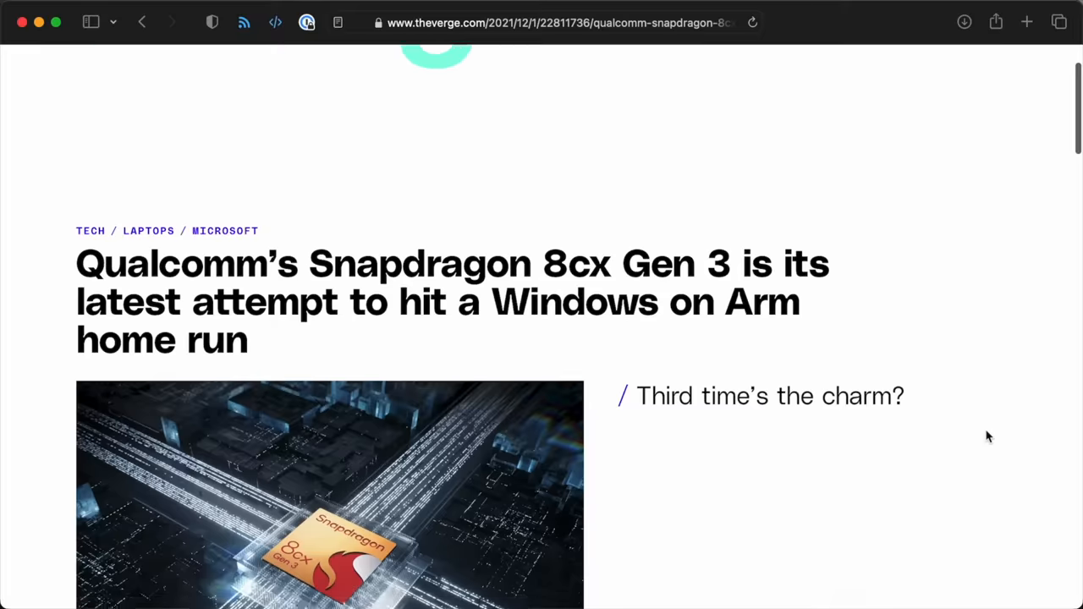
# Step: Scroll through The Verge's Snapdragon 8cx Gen 3 and Windows on Arm article
pyautogui.scroll(-3)
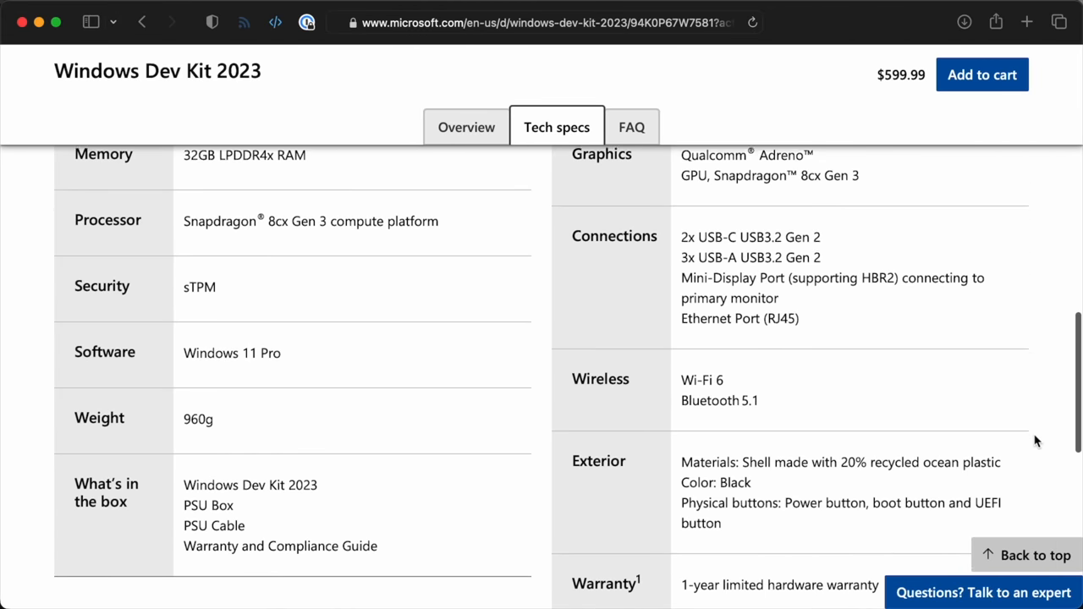
# Step: Scroll the Windows Dev Kit 2023 specs to the connections list with Ethernet Port (RJ45)
pyautogui.scroll(-3)
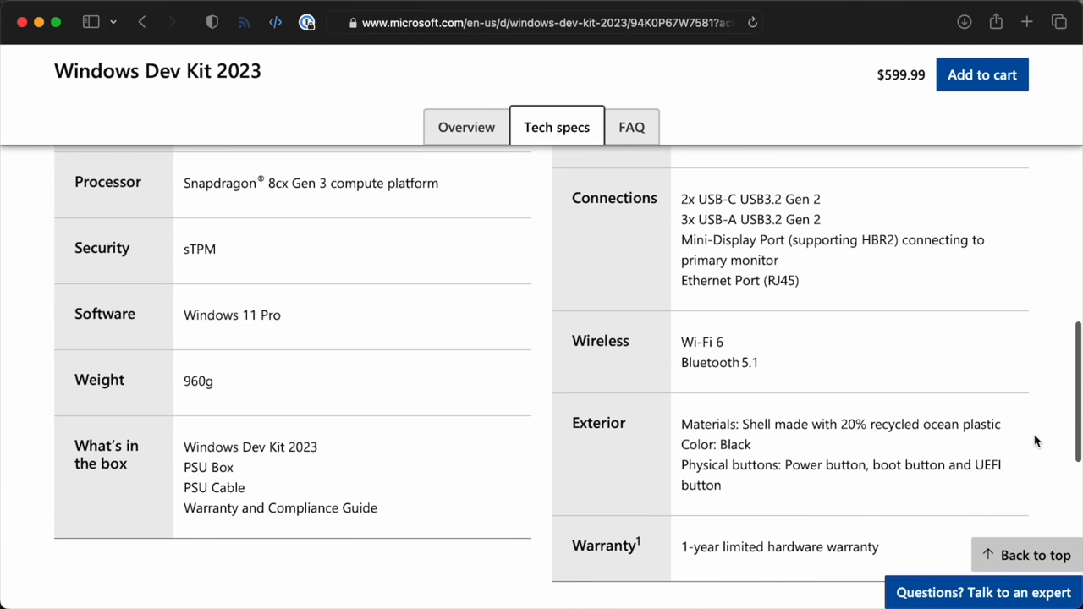
pyautogui.scroll(3)
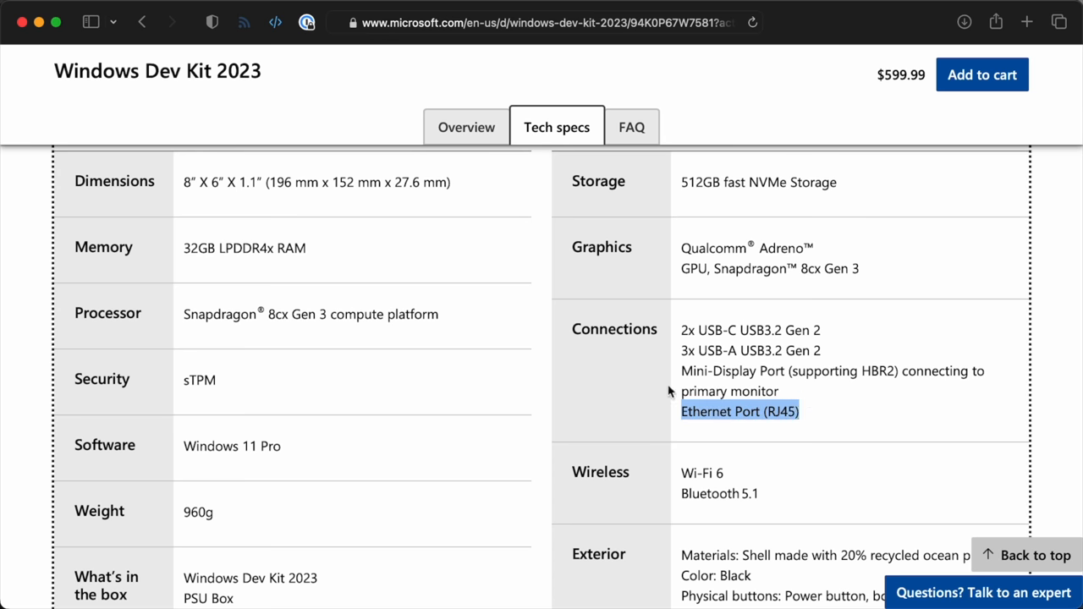
pyautogui.moveTo(783, 454)
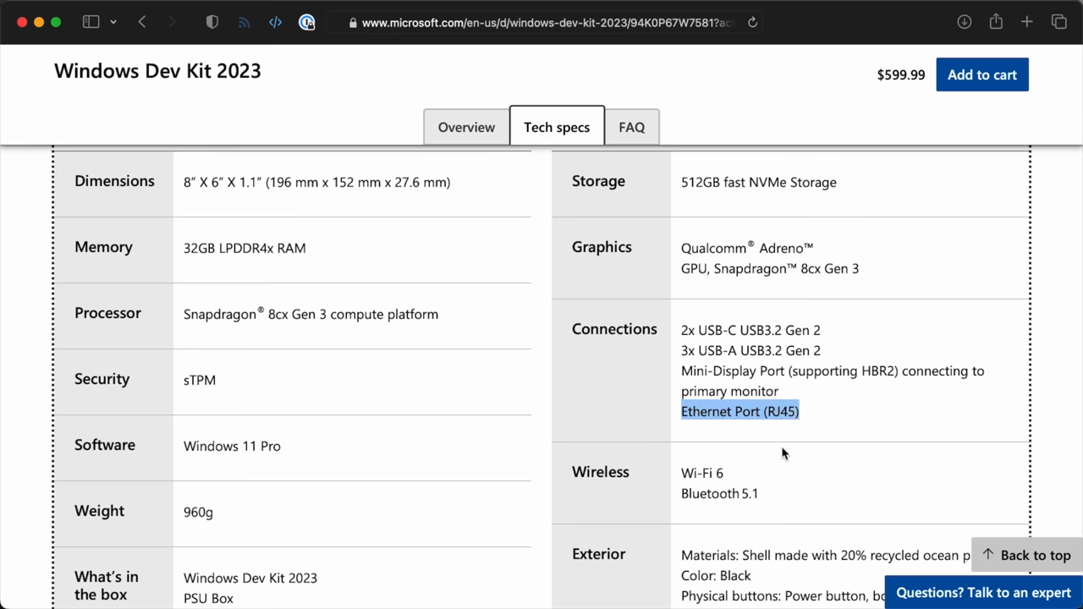